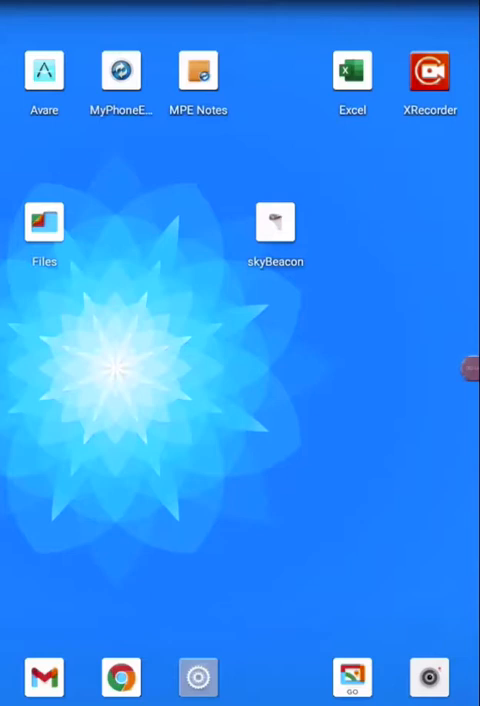
- Check the available Wi-Fi networks in device settings and return to the home screen
left_click(198, 676)
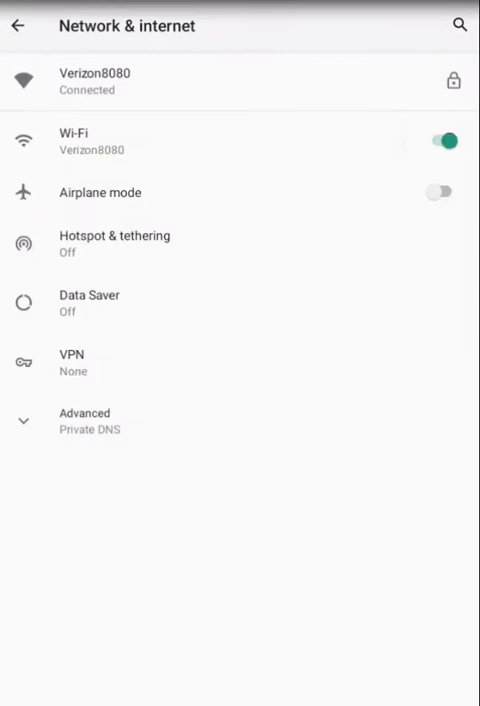
mouse_move(48, 72)
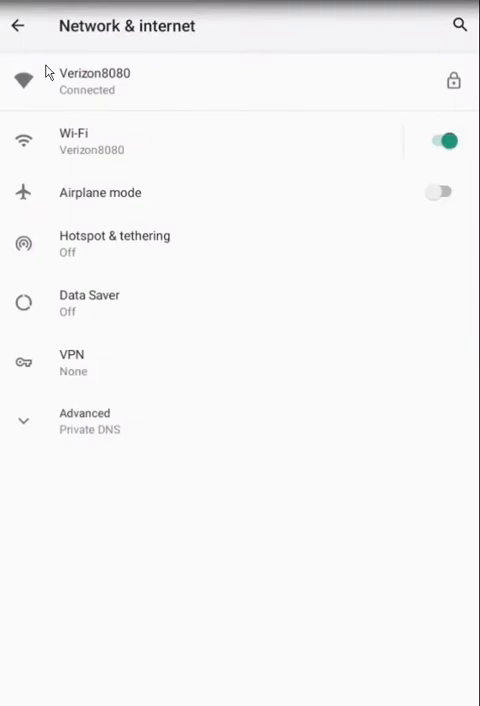
mouse_move(42, 92)
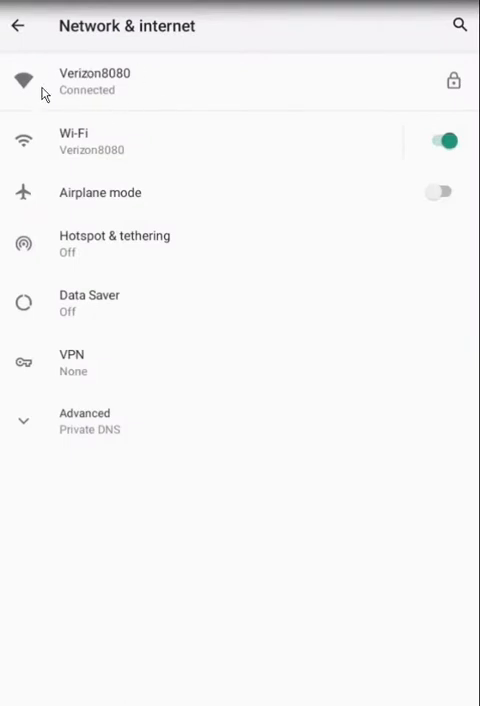
mouse_move(136, 100)
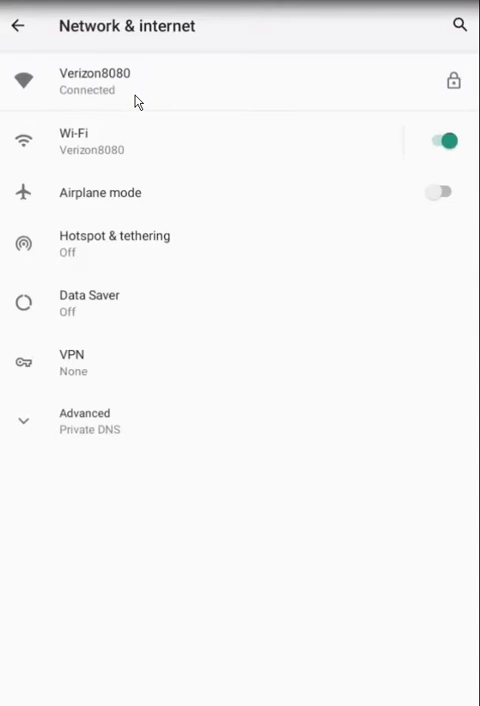
left_click(76, 132)
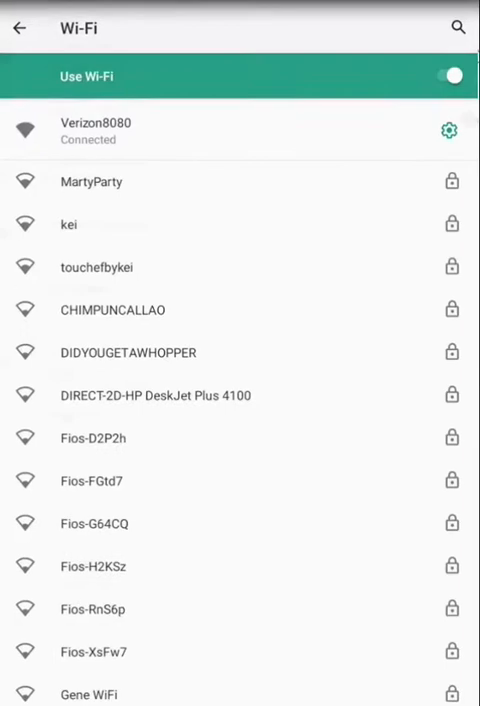
left_click(20, 28)
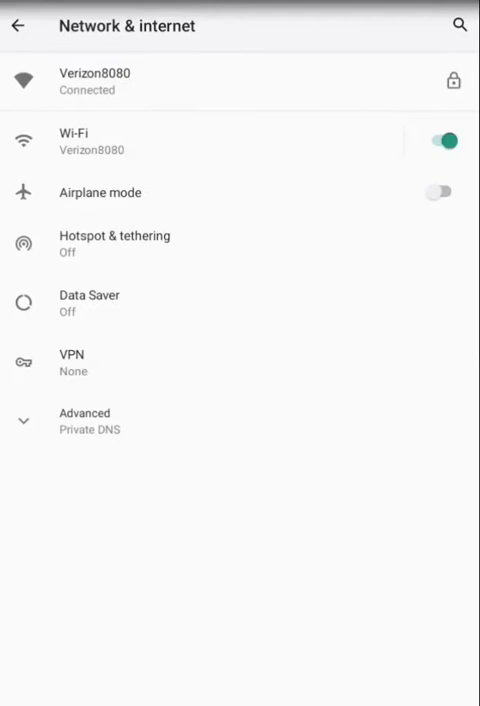
left_click(18, 26)
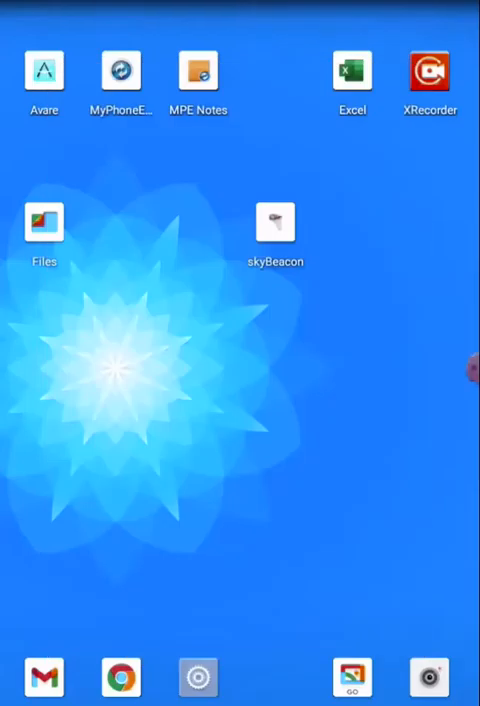
- Launch Avare and dismiss the startup tip to reach the sectional map
left_click(44, 72)
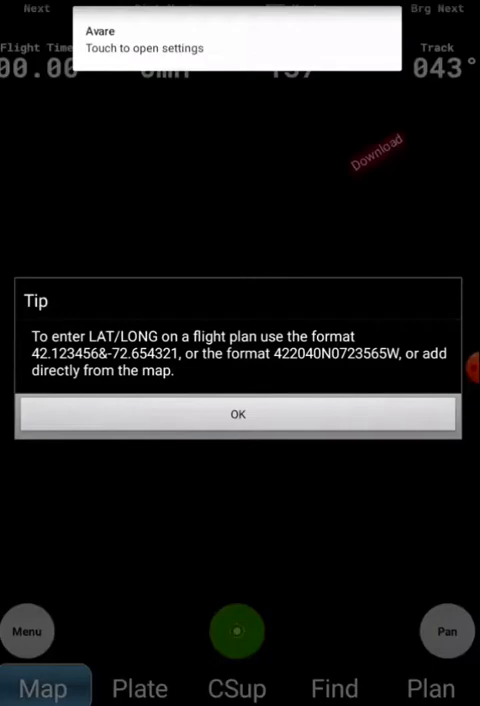
left_click(236, 414)
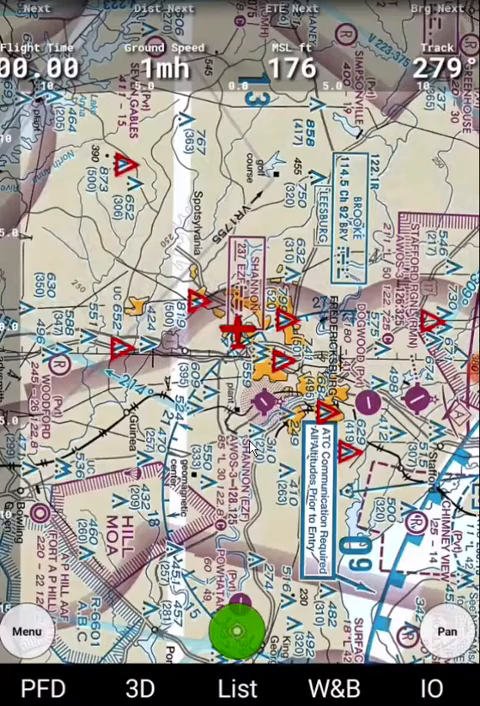
- On the IO screen, start WiFi listening on port 4000, then stop it again
left_click(430, 688)
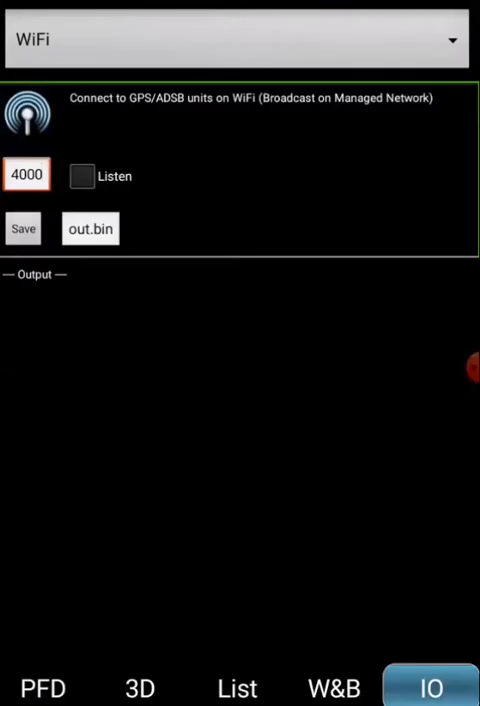
mouse_move(156, 60)
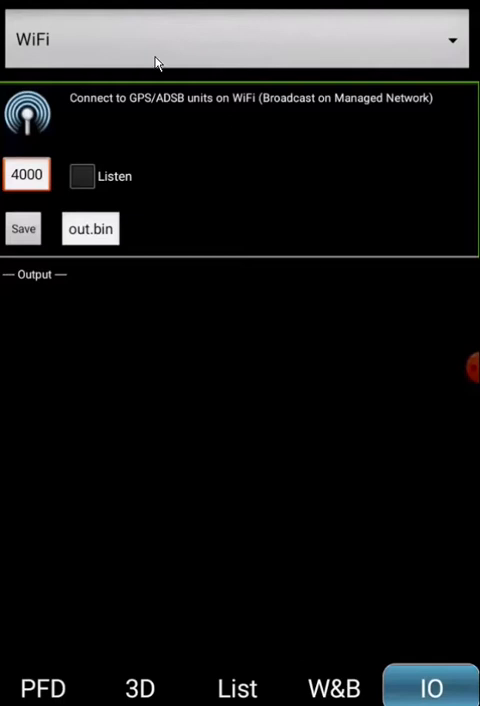
mouse_move(10, 22)
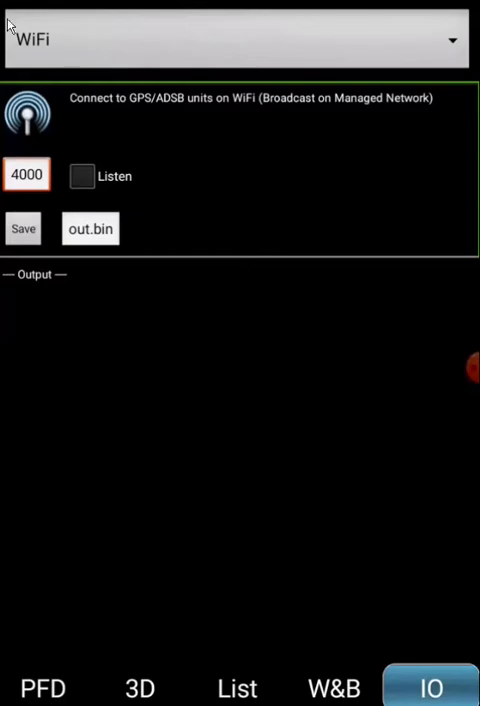
mouse_move(44, 8)
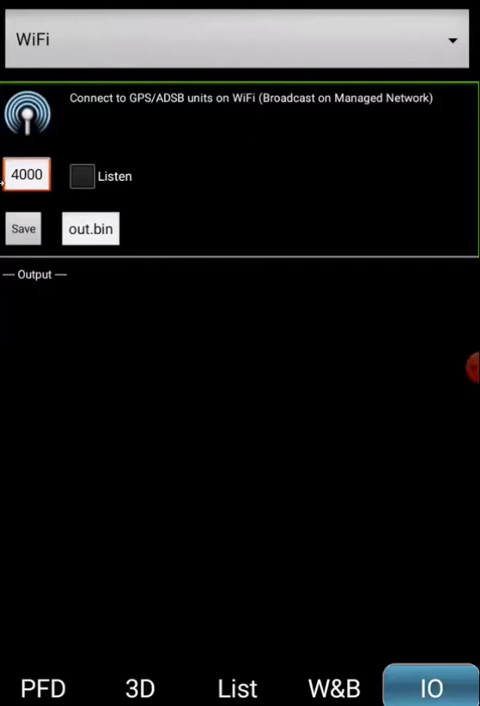
mouse_move(202, 152)
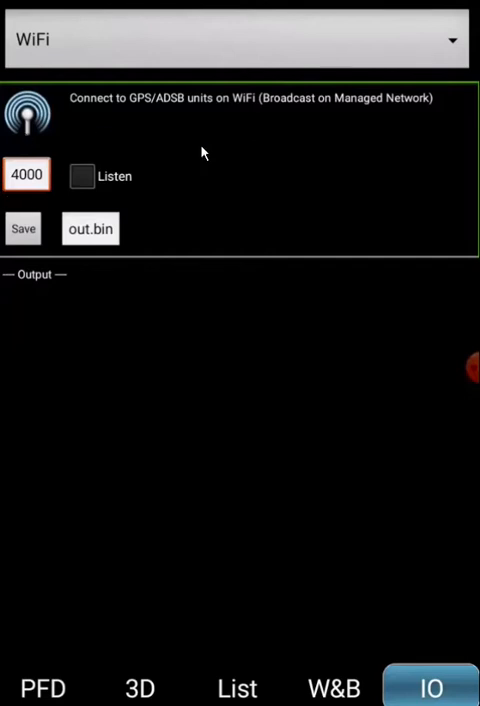
mouse_move(92, 200)
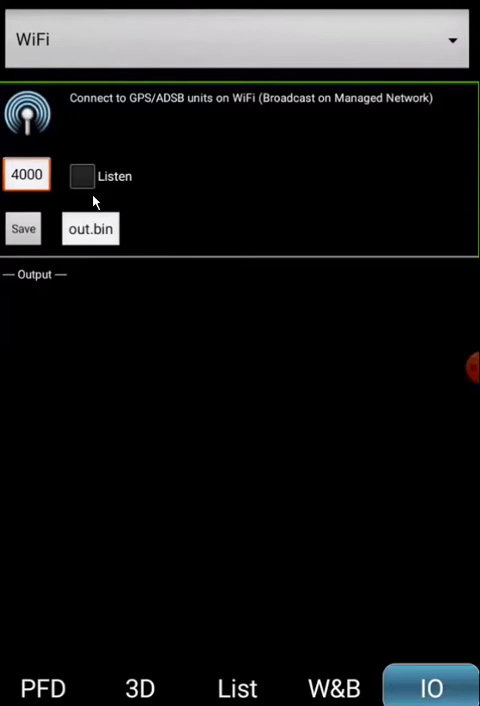
left_click(82, 176)
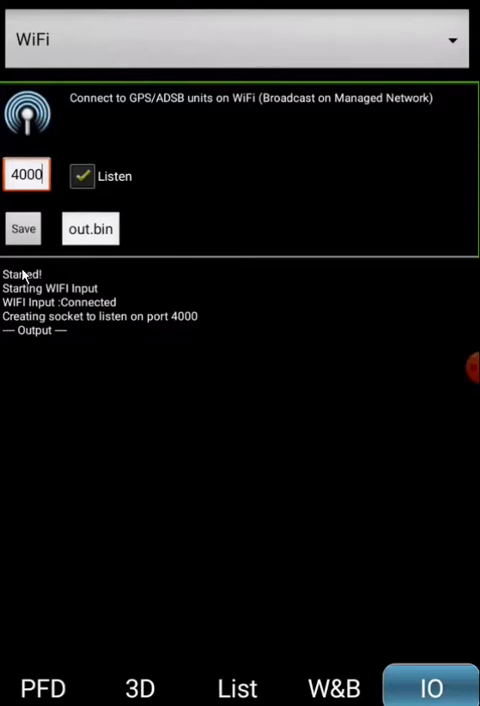
mouse_move(160, 386)
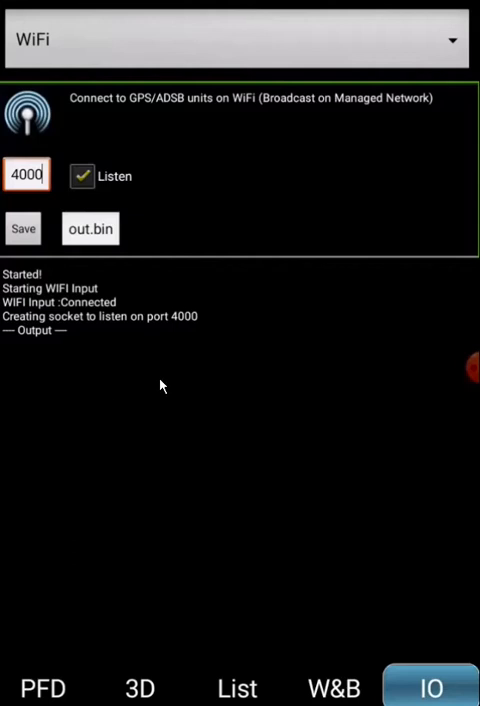
mouse_move(82, 176)
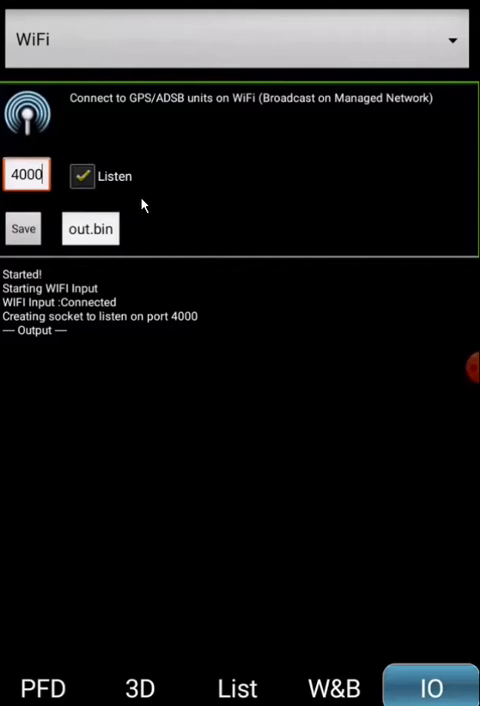
left_click(82, 176)
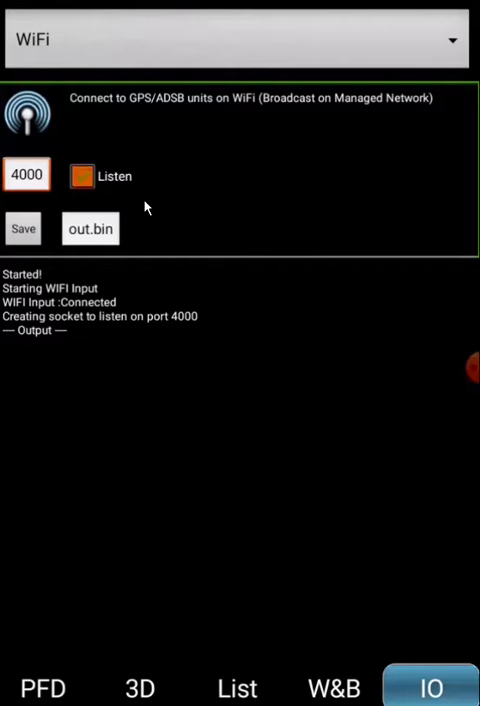
left_click(82, 176)
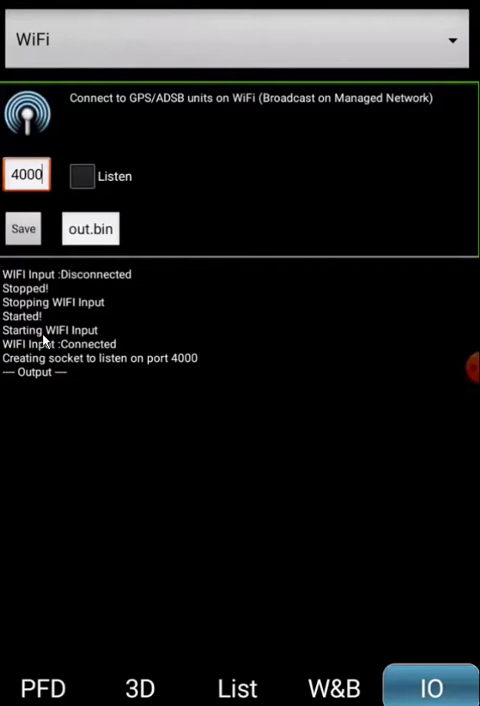
mouse_move(2, 316)
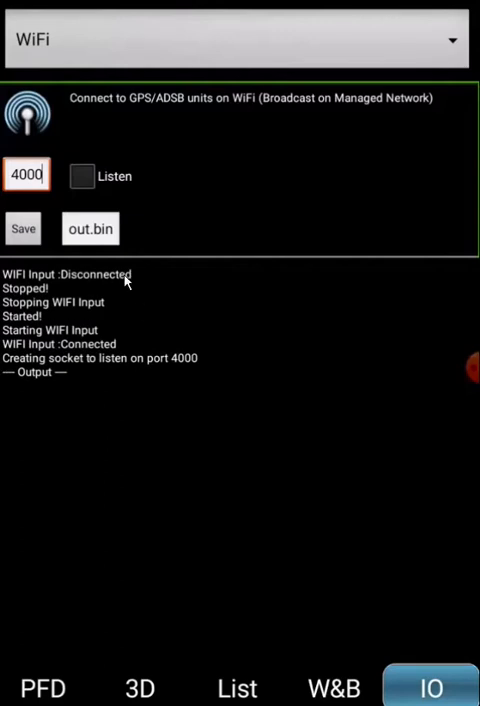
mouse_move(16, 266)
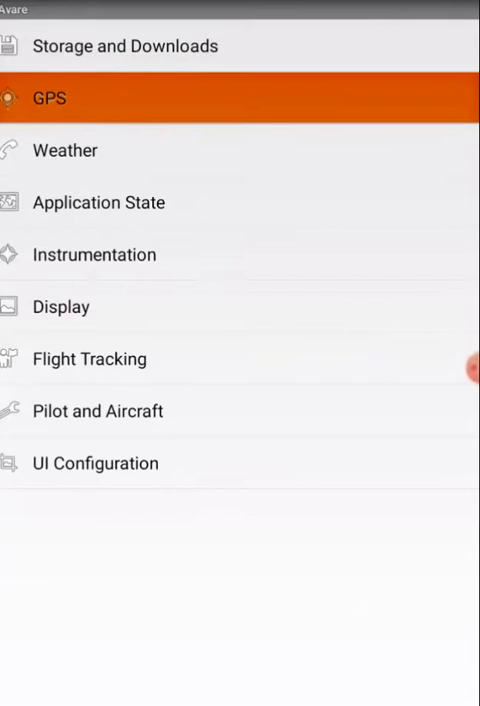
left_click(52, 98)
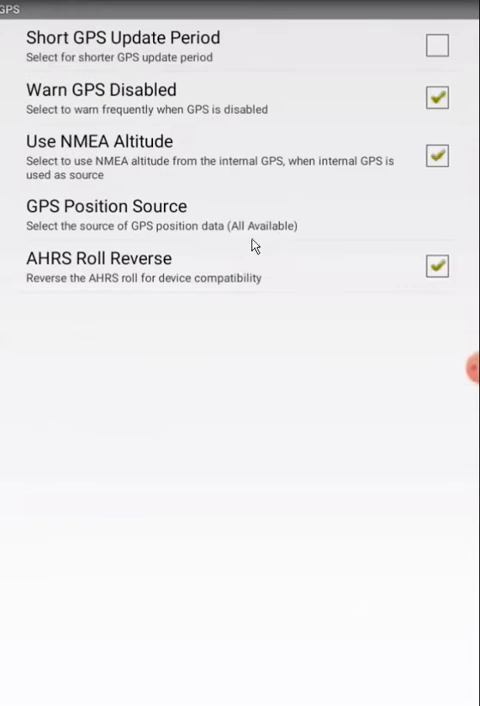
mouse_move(110, 228)
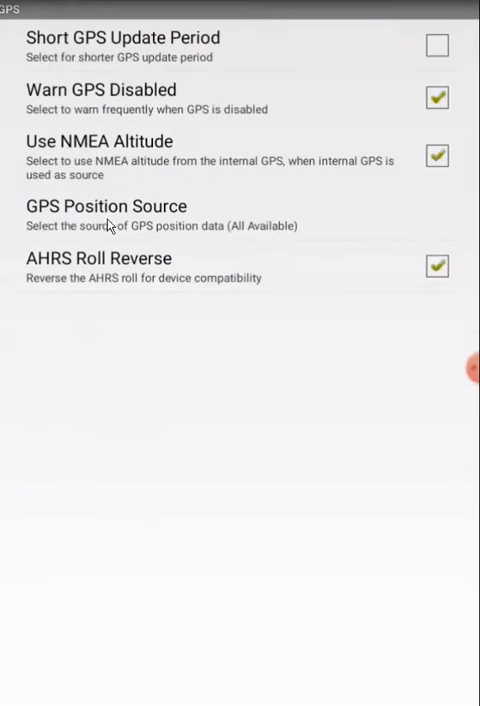
mouse_move(176, 228)
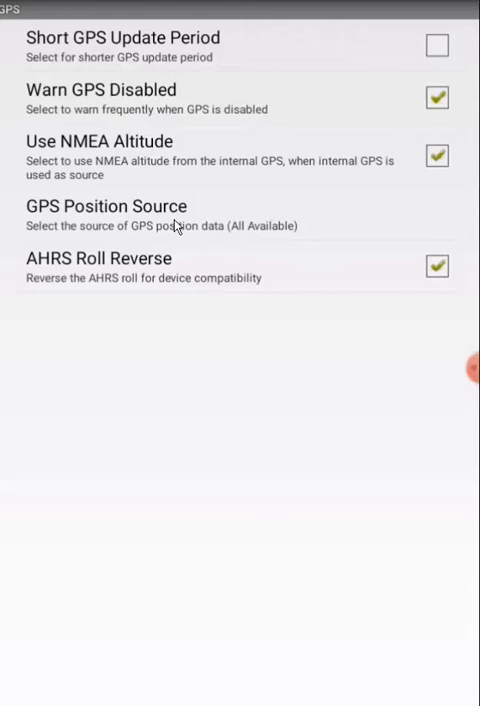
mouse_move(316, 208)
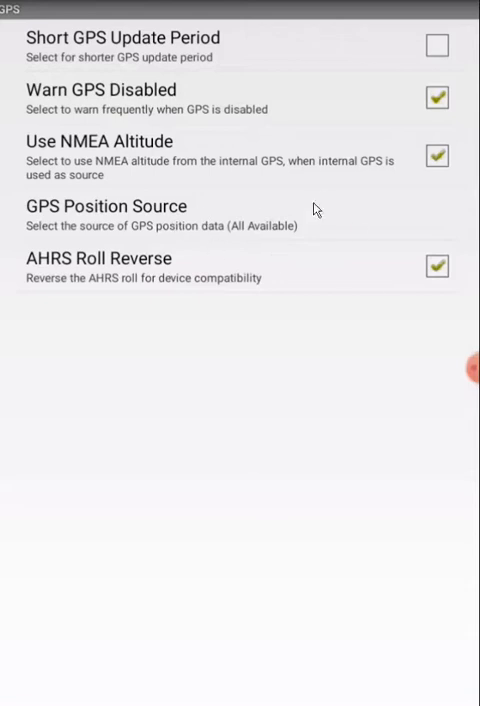
mouse_move(316, 208)
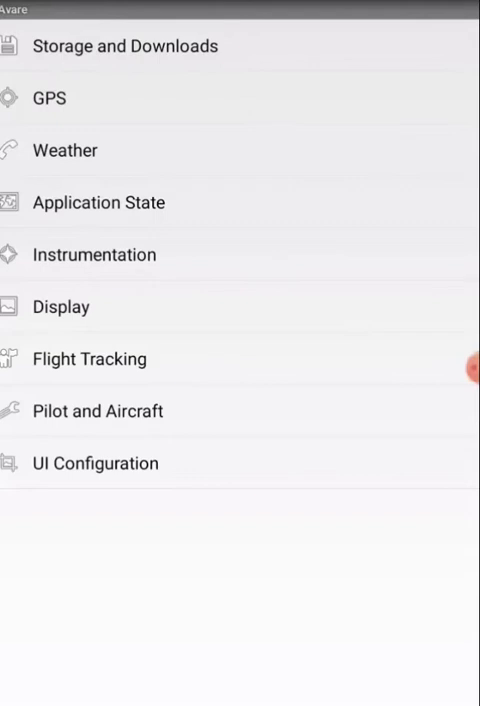
mouse_move(108, 144)
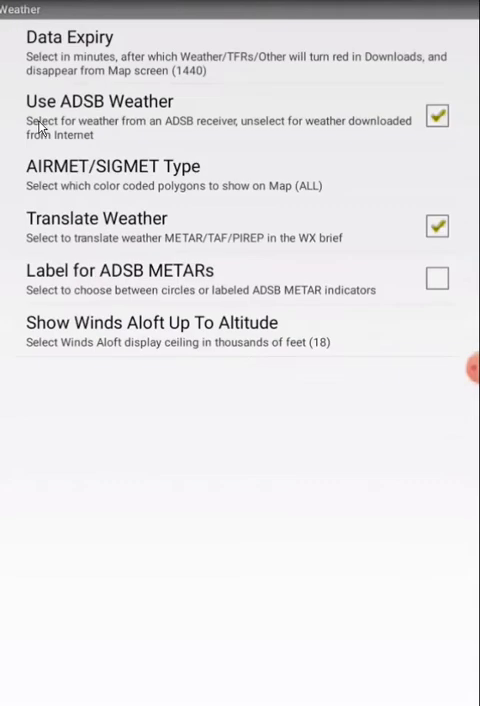
mouse_move(168, 114)
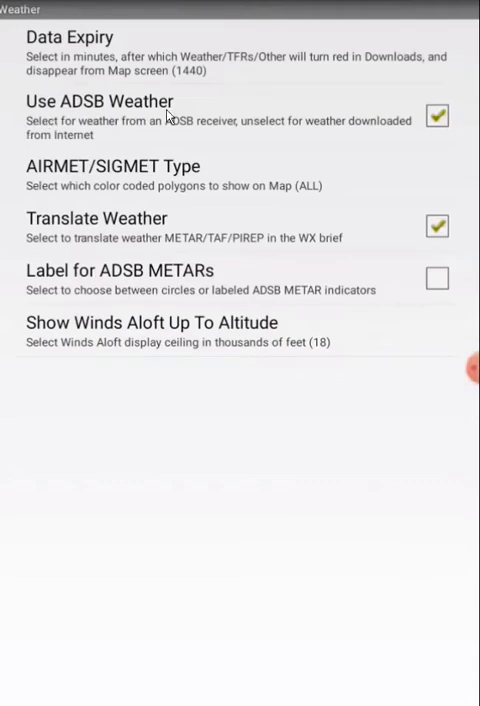
mouse_move(164, 236)
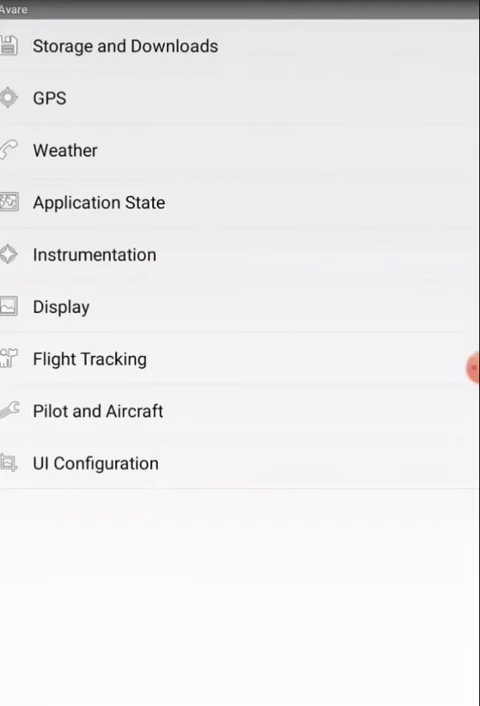
mouse_move(96, 330)
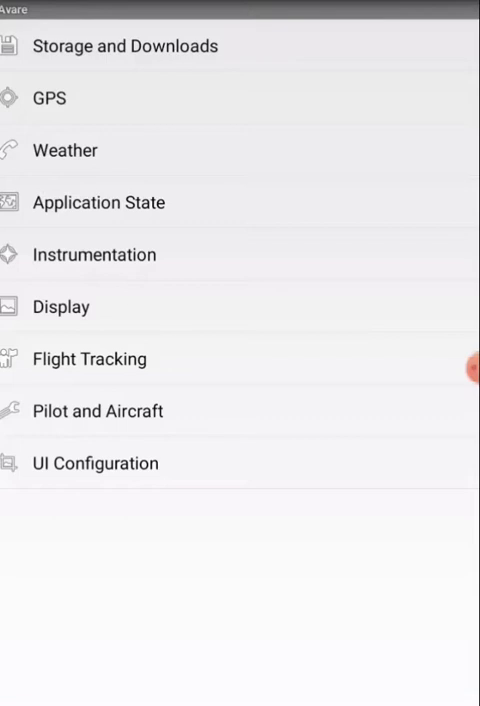
- Review the Display preferences including track-up, keep-screen-on, obstacle and ADS-B callsign options
left_click(60, 306)
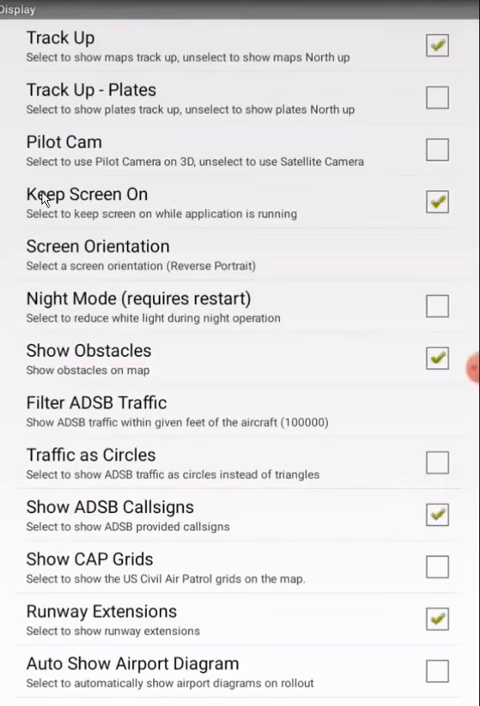
mouse_move(62, 332)
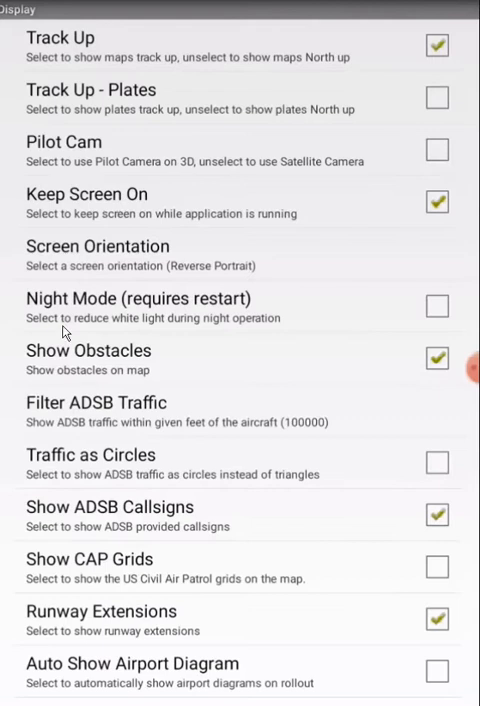
mouse_move(84, 416)
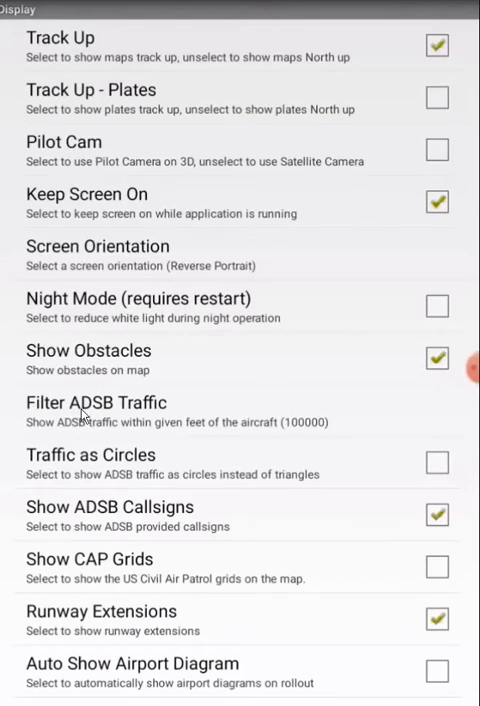
mouse_move(272, 408)
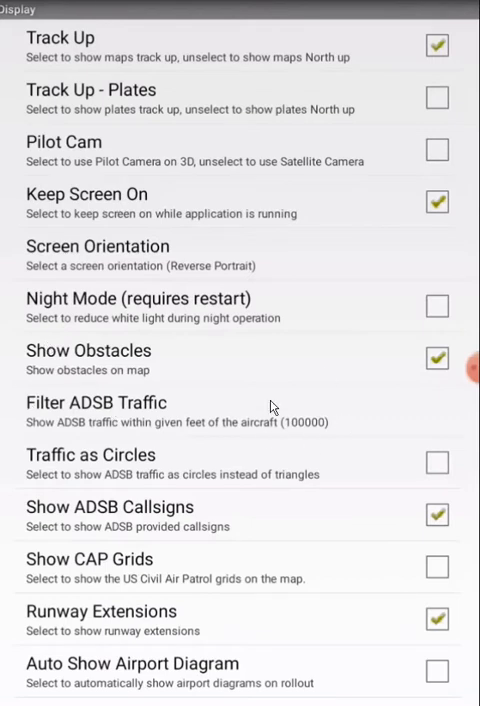
mouse_move(360, 382)
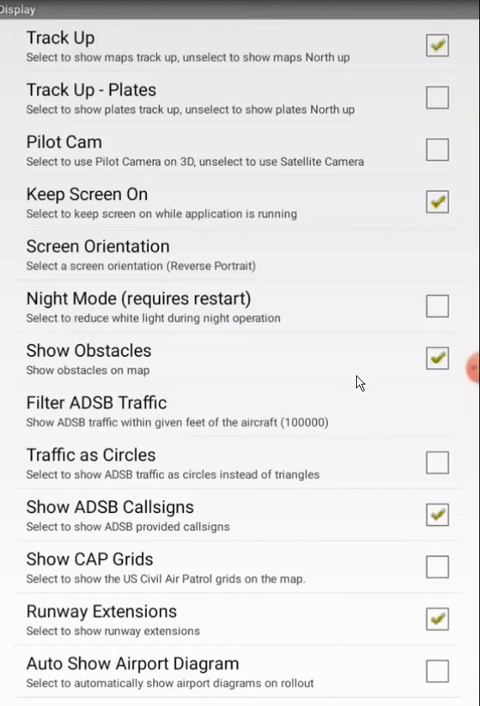
mouse_move(22, 498)
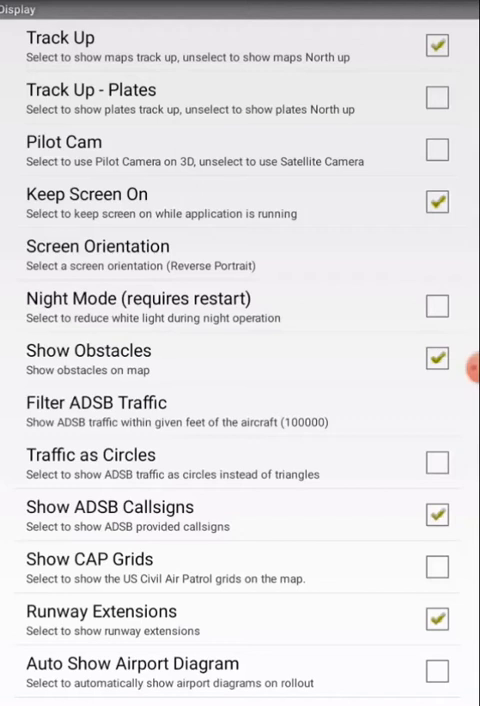
scroll("down", 3)
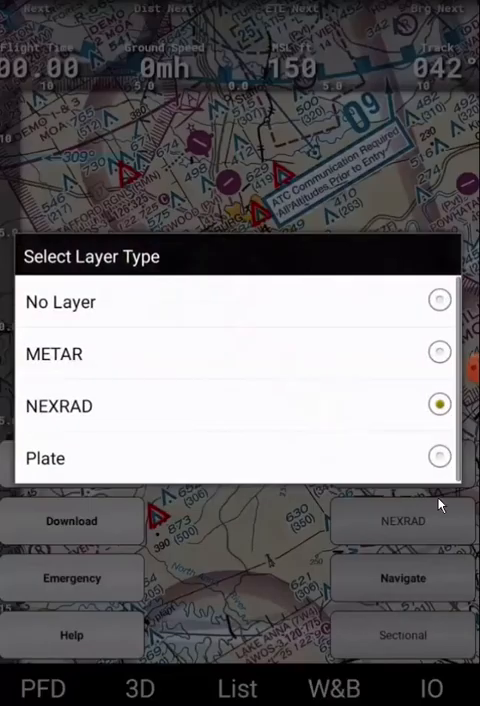
mouse_move(92, 292)
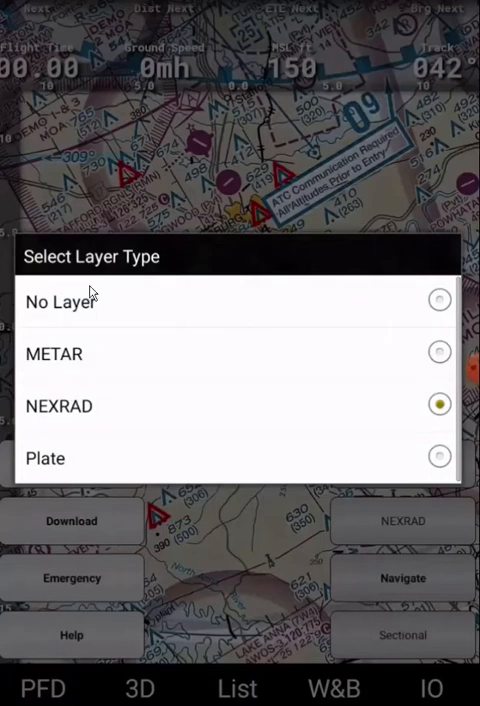
mouse_move(30, 422)
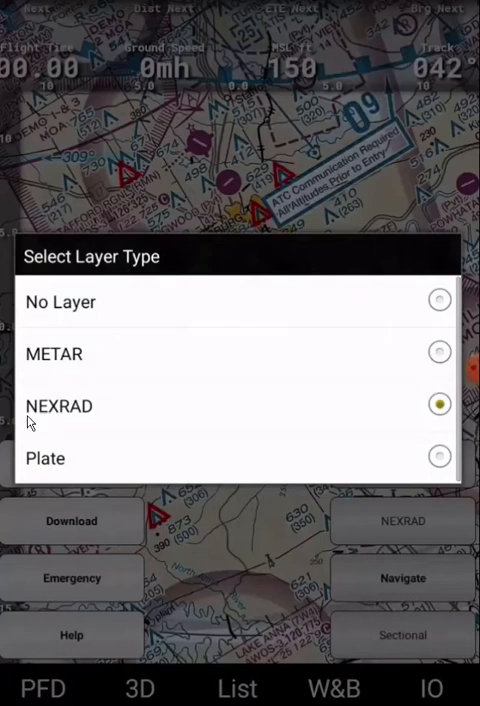
mouse_move(344, 416)
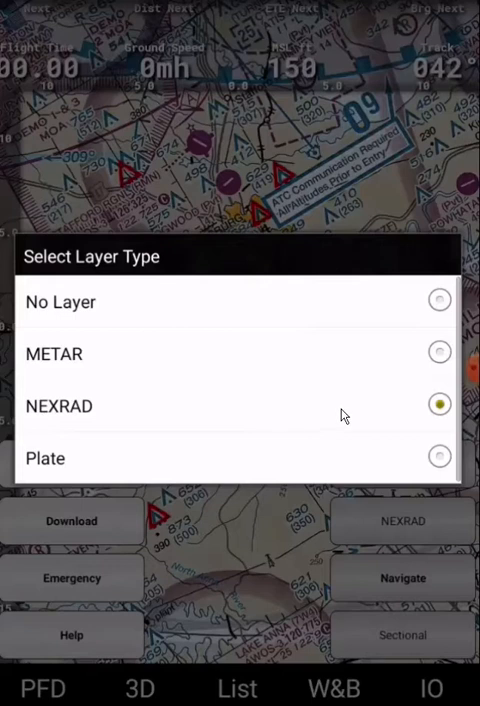
mouse_move(436, 418)
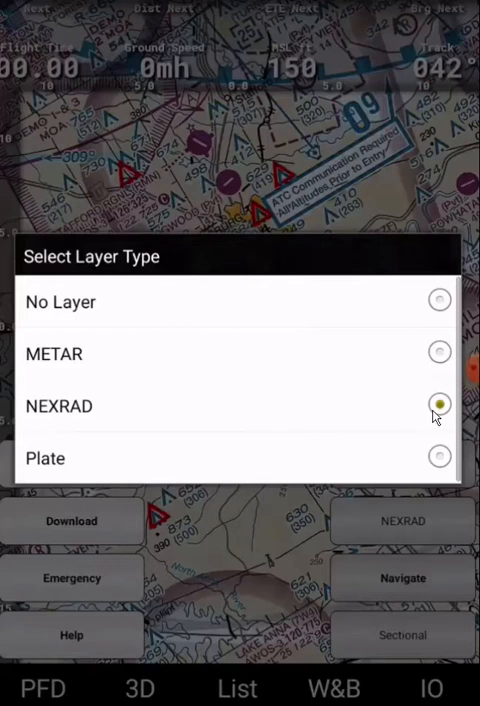
mouse_move(296, 398)
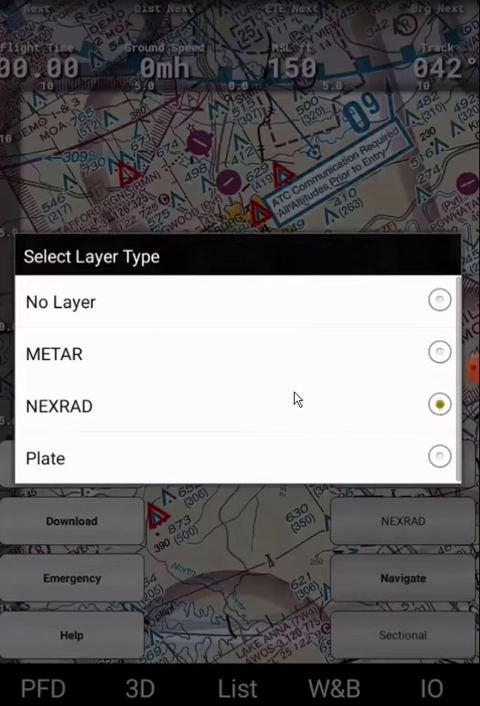